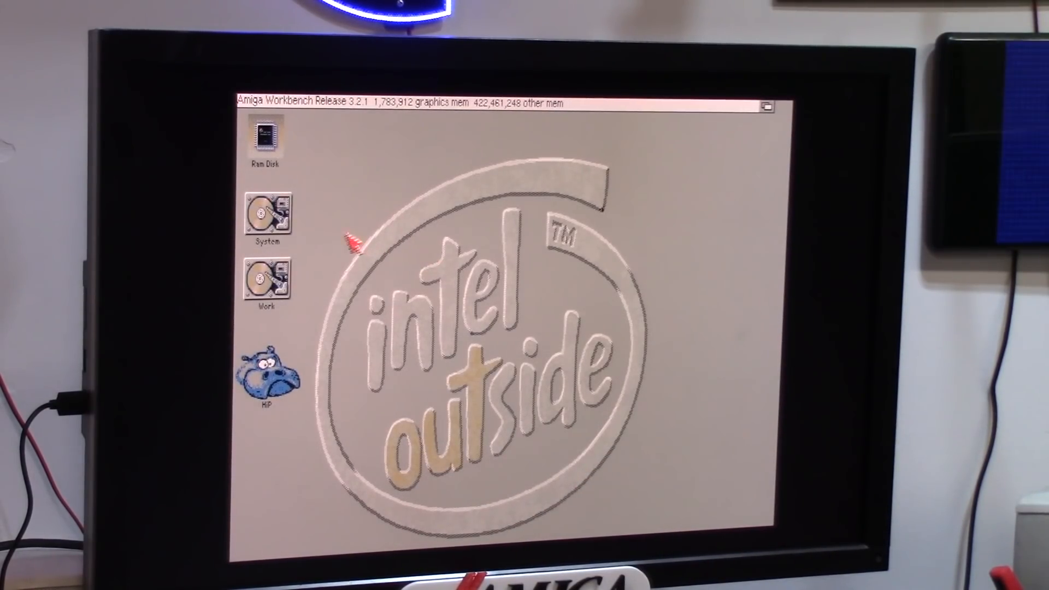
mouse_move(307, 281)
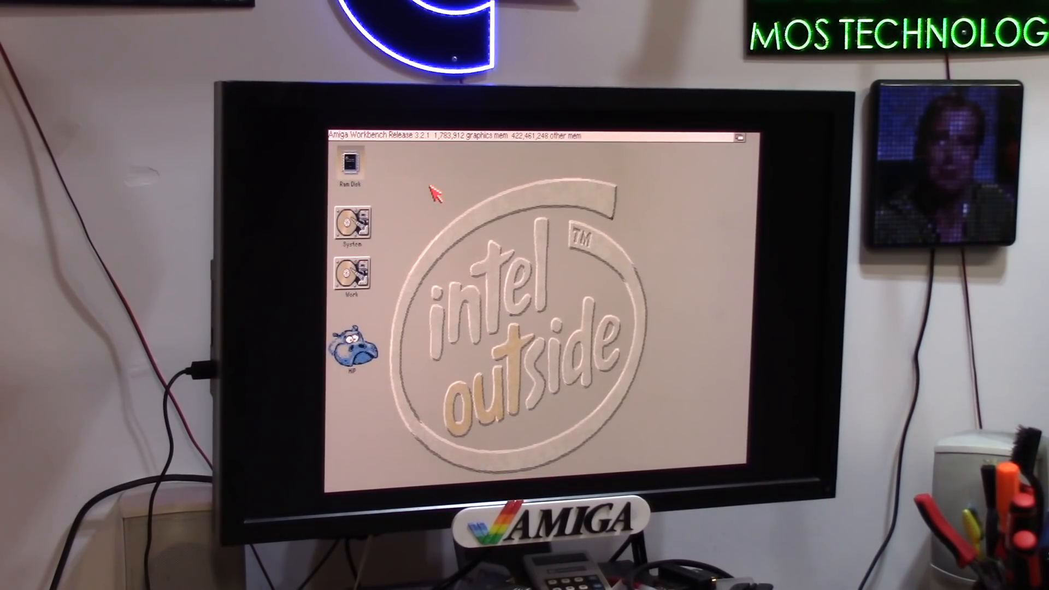
mouse_move(381, 237)
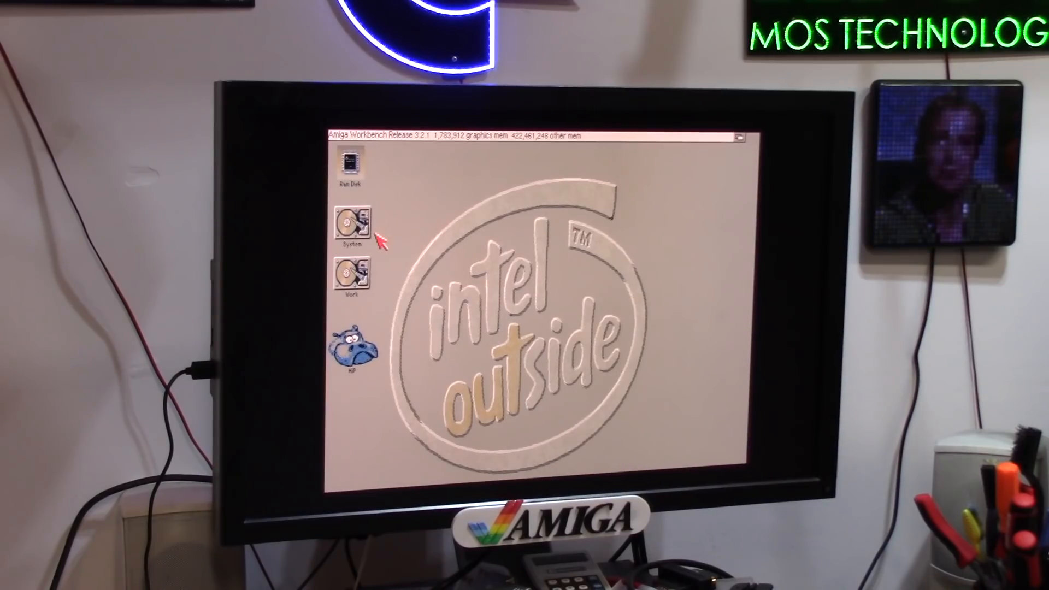
- Open Work, then DEMOS, then the 9Fingers drawer showing its program icon and ReadMe
double_click(351, 274)
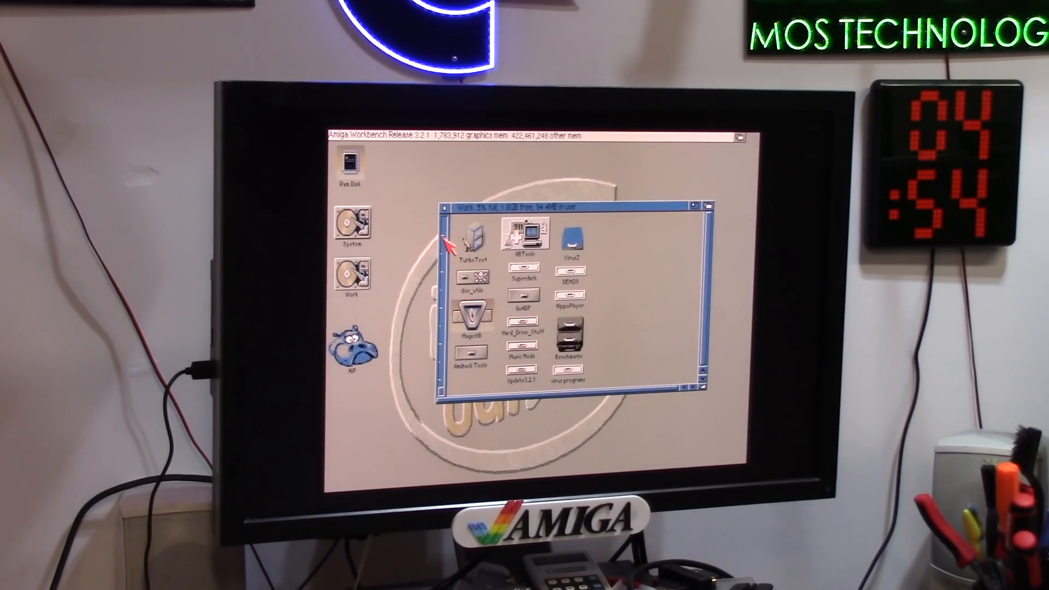
double_click(569, 272)
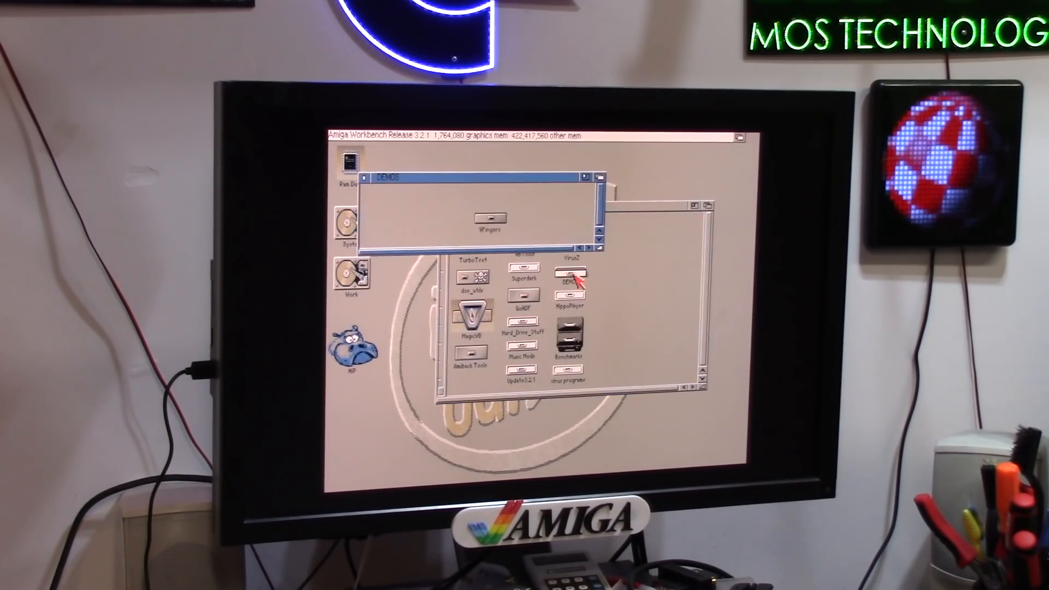
double_click(489, 218)
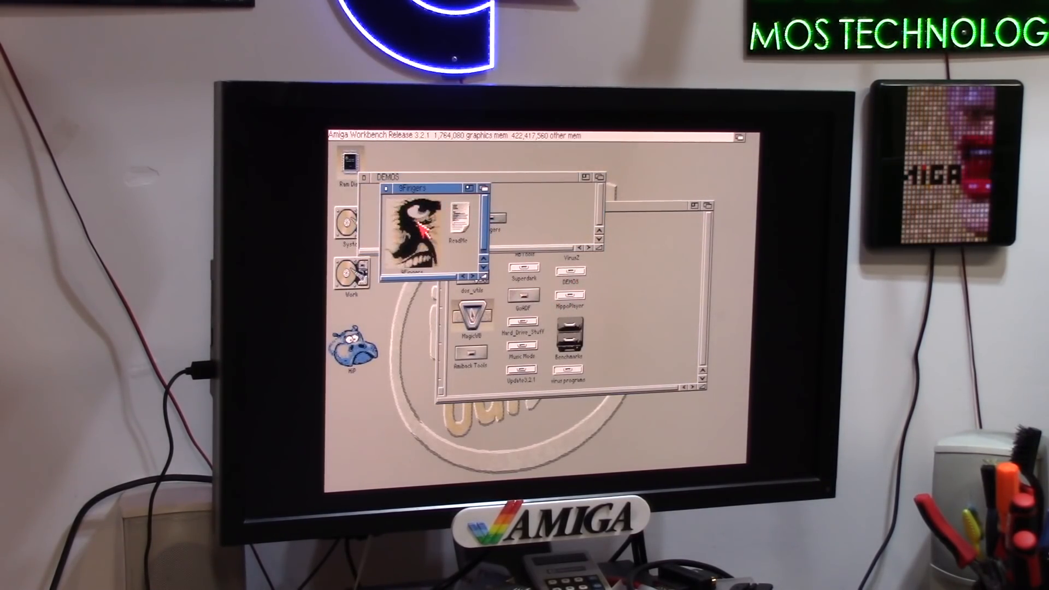